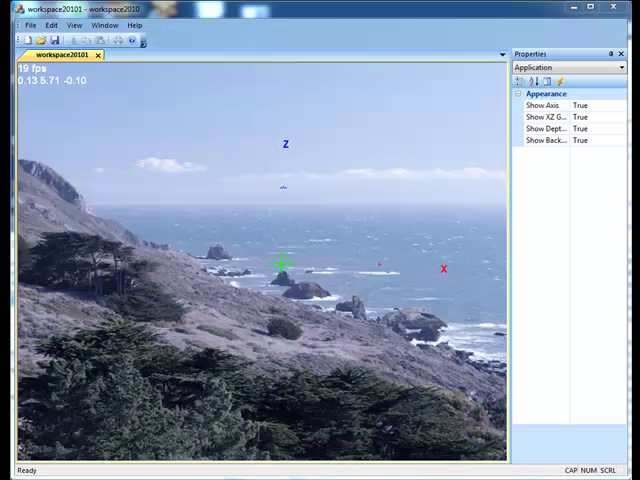
mouse_move(288, 346)
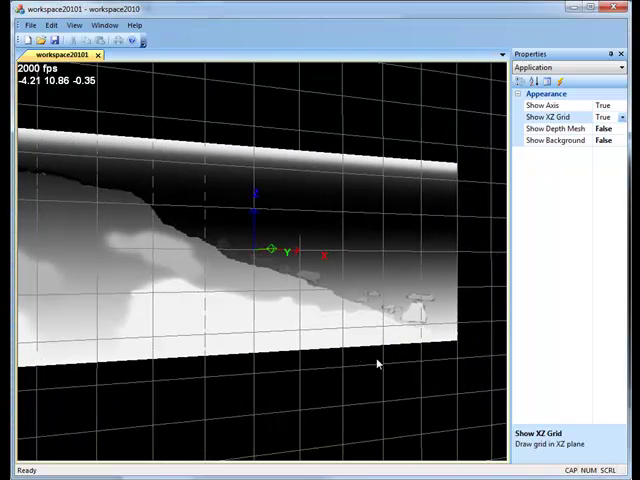
left_click_drag(378, 364, 398, 232)
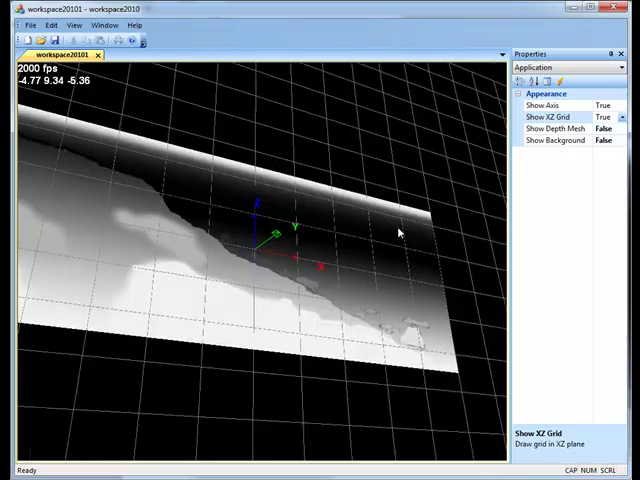
left_click_drag(398, 232, 455, 410)
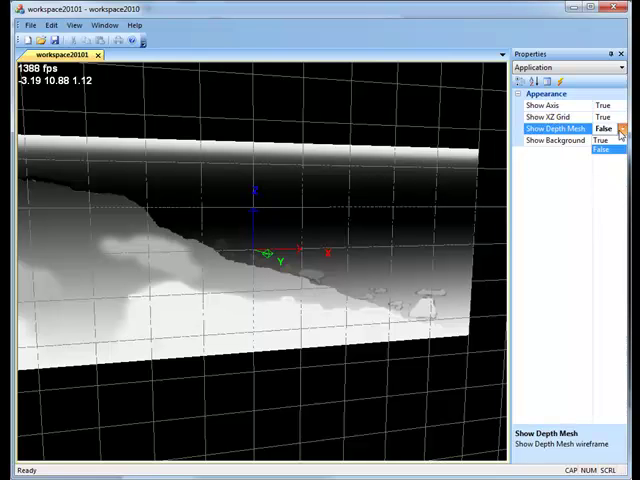
left_click(600, 140)
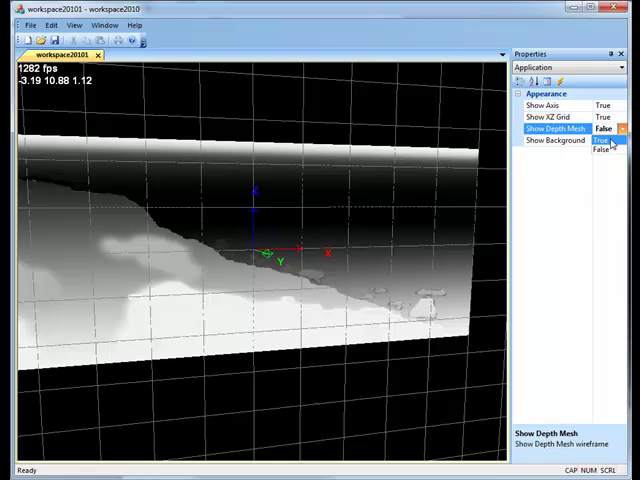
left_click(600, 129)
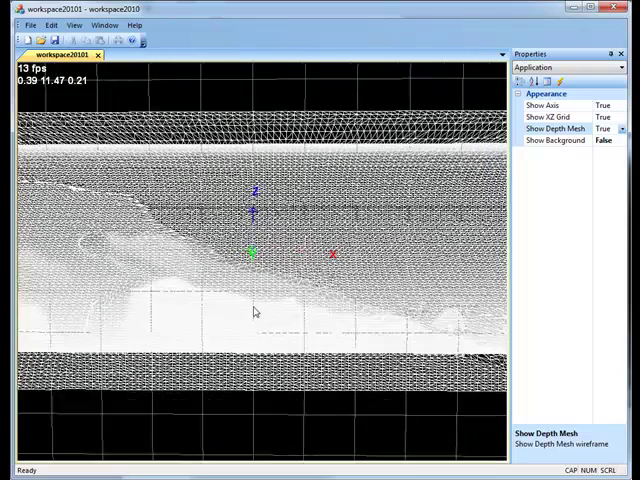
left_click_drag(255, 312, 302, 306)
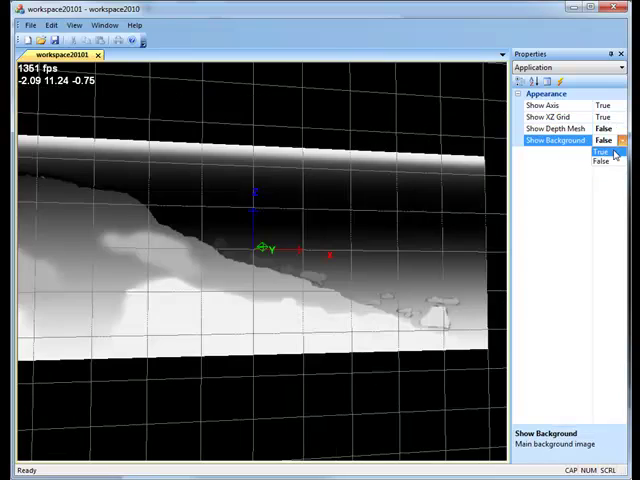
Step: Turn Show Background on, hide the axis markers, and rotate the textured scene for parallax
left_click(604, 151)
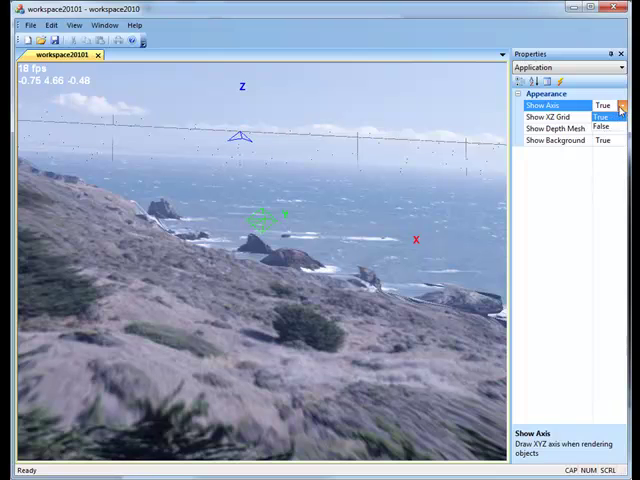
left_click(601, 105)
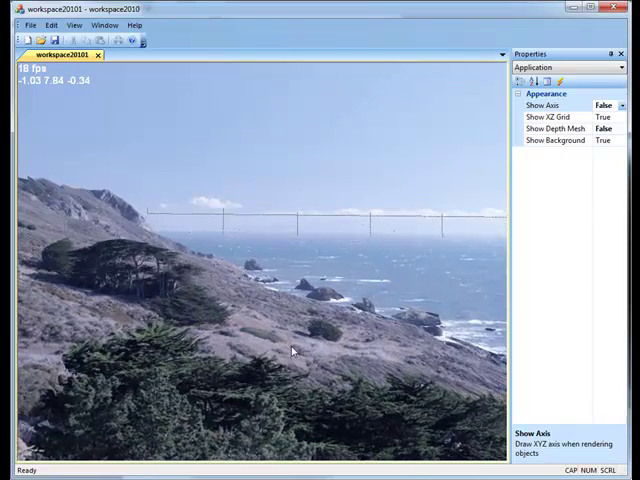
left_click_drag(293, 350, 205, 237)
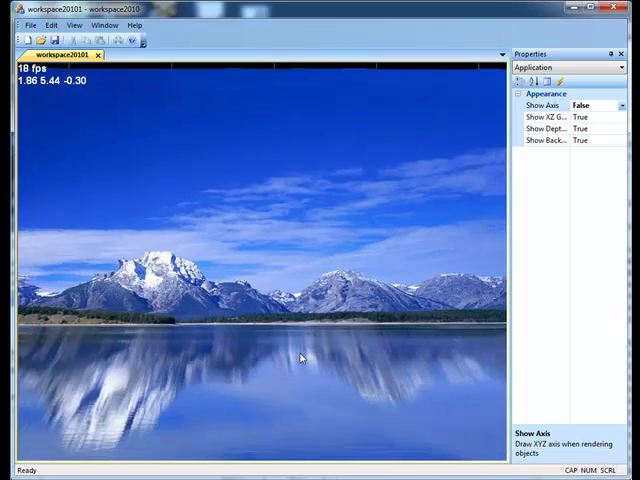
Step: Orbit the mountain lake mesh, then turn Show Background off to reveal the grey depth map
left_click_drag(300, 357, 140, 365)
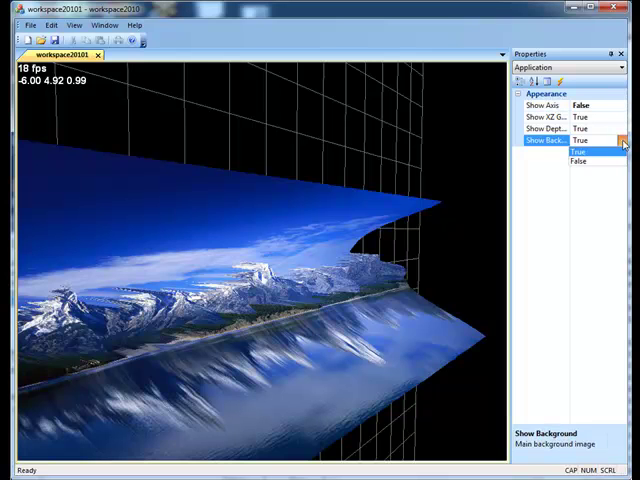
left_click(580, 152)
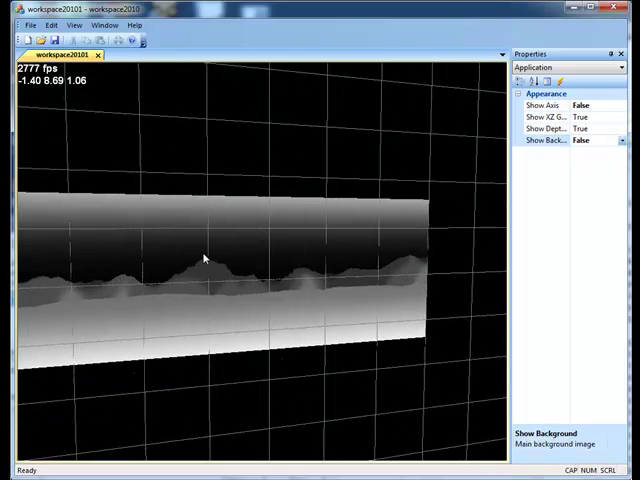